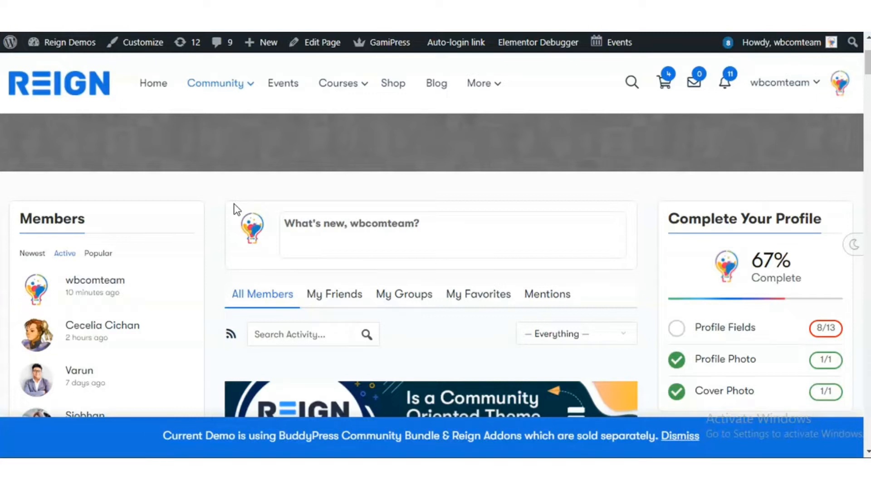
# Step: Scroll down the WB Ads admin list to review the Rich Content, Plain Text and Banner ads
pyautogui.scroll(-3)
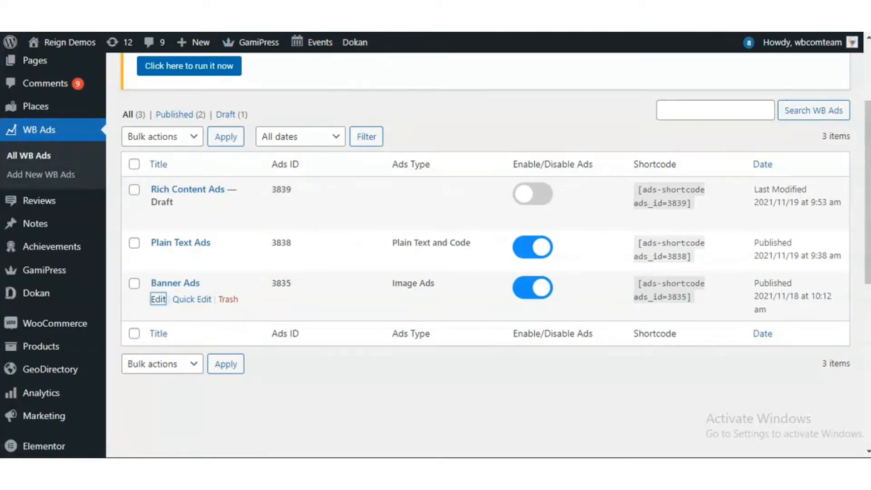
pyautogui.click(158, 299)
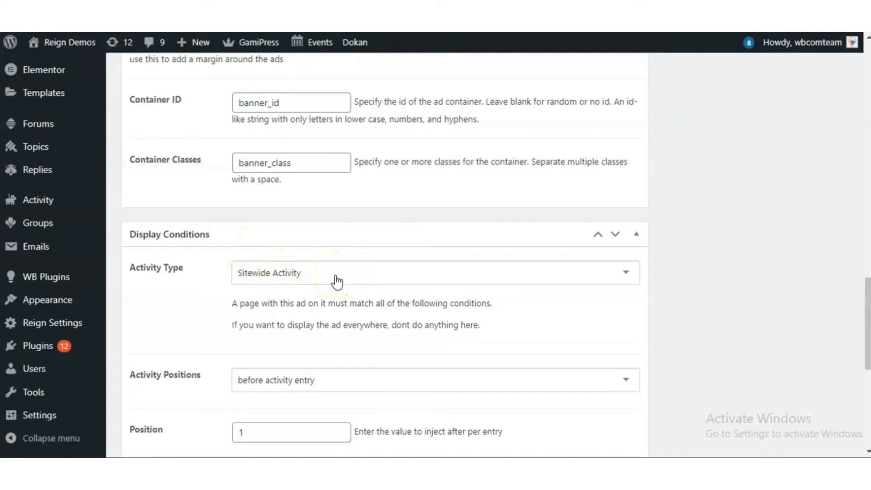